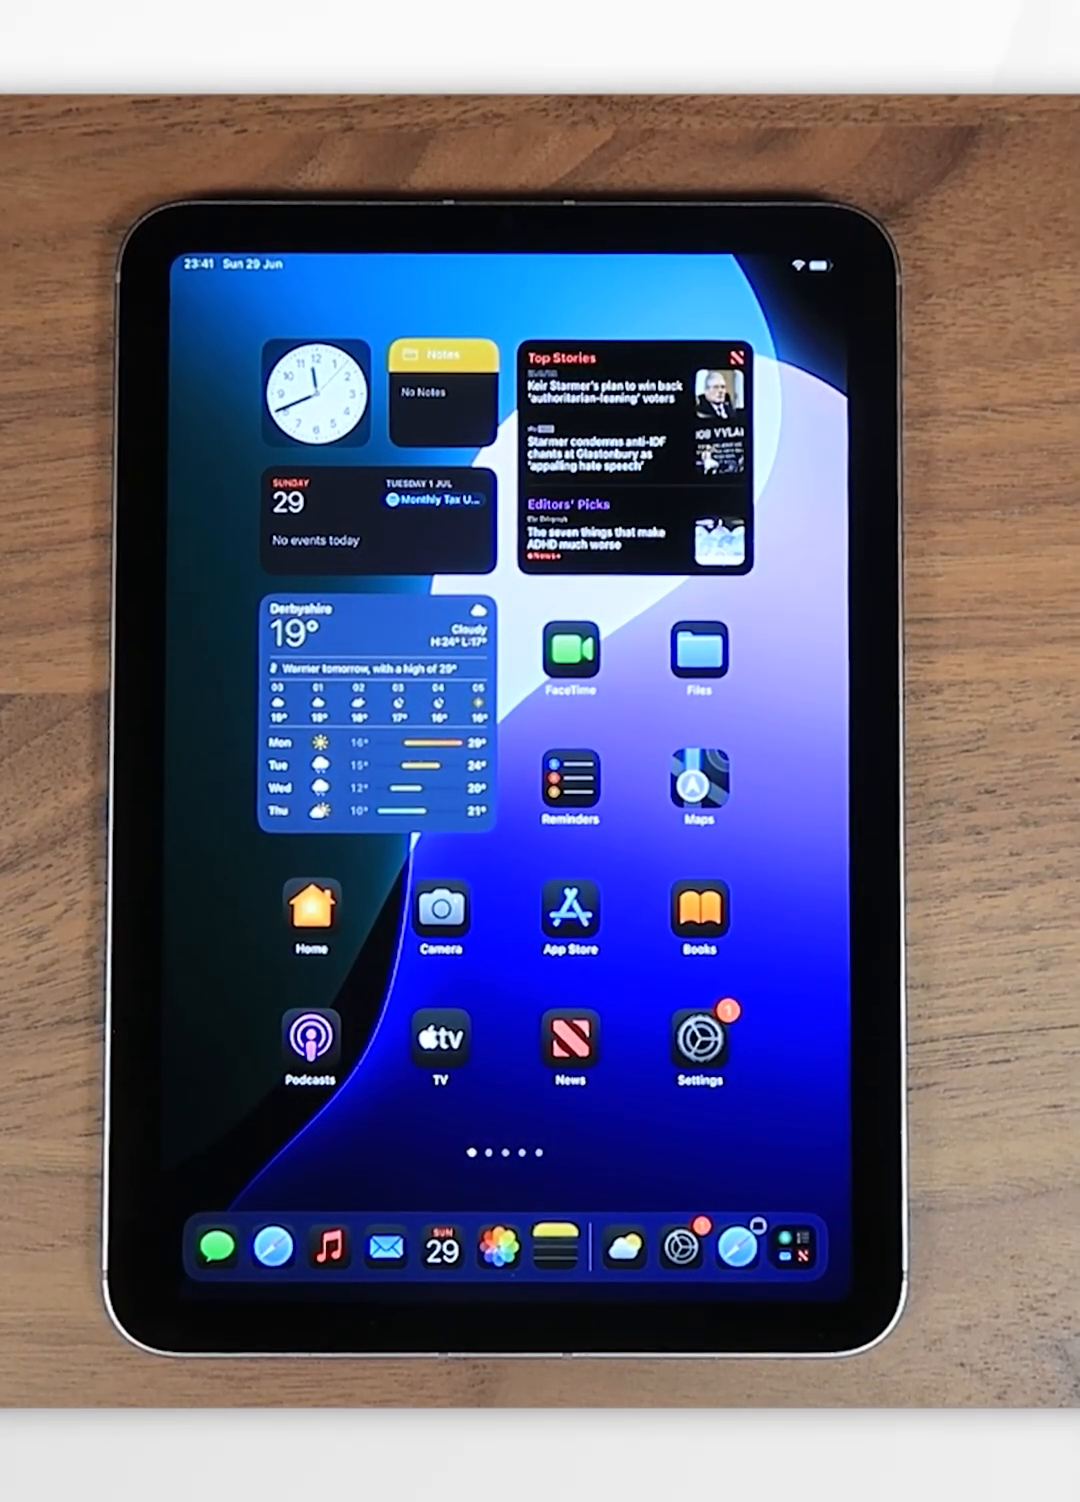
Step: Launch Settings from the Home Screen to reach the General overview
{"action": "left_click", "coordinate": [696, 1040]}
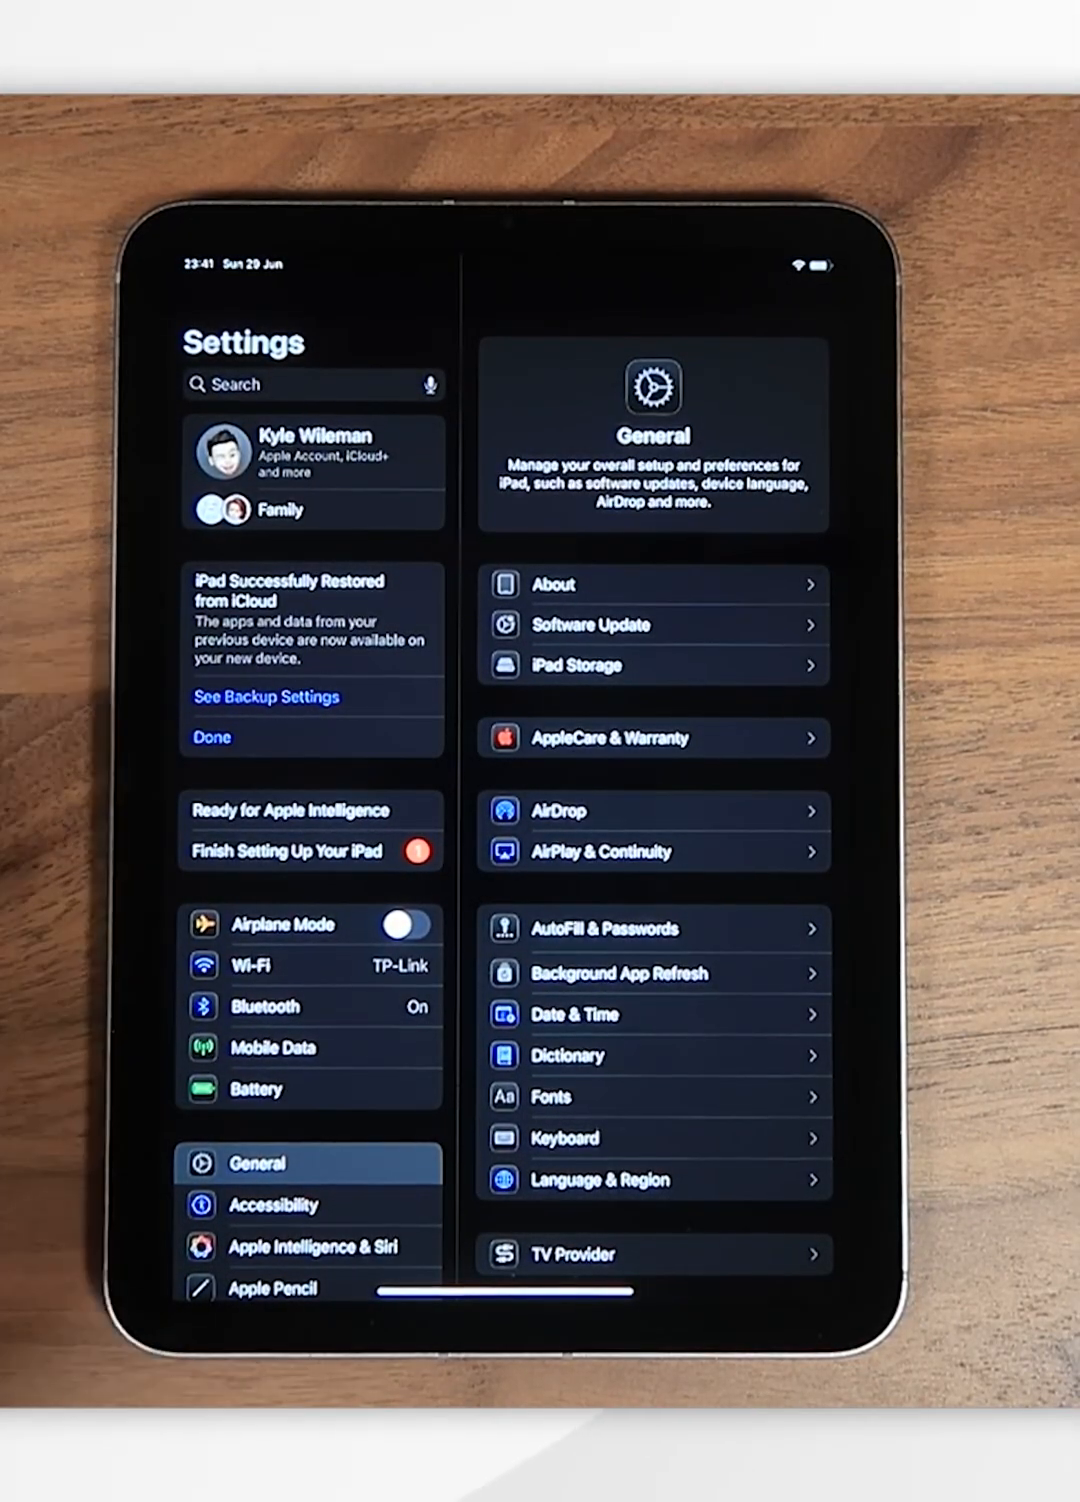
Step: Go to the Apple Account page from the name card in the sidebar
{"action": "left_click", "coordinate": [312, 452]}
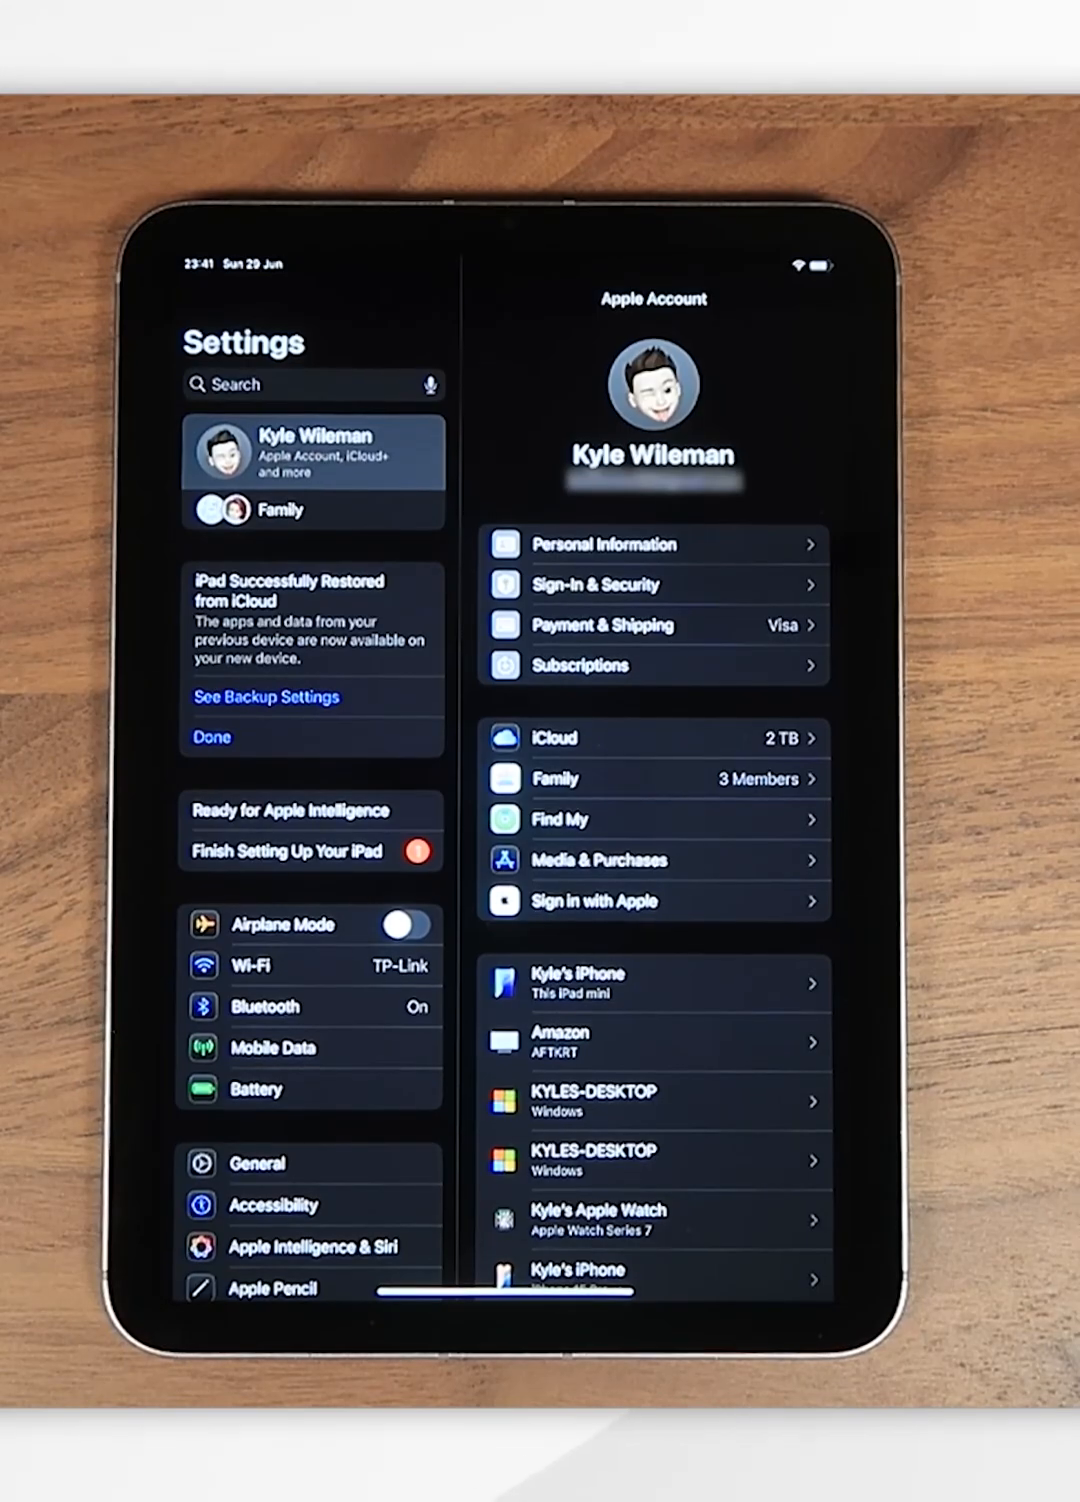
Step: Choose Sign Out at the bottom of the Apple Account page
{"action": "scroll", "scroll_direction": "down", "scroll_amount": 3}
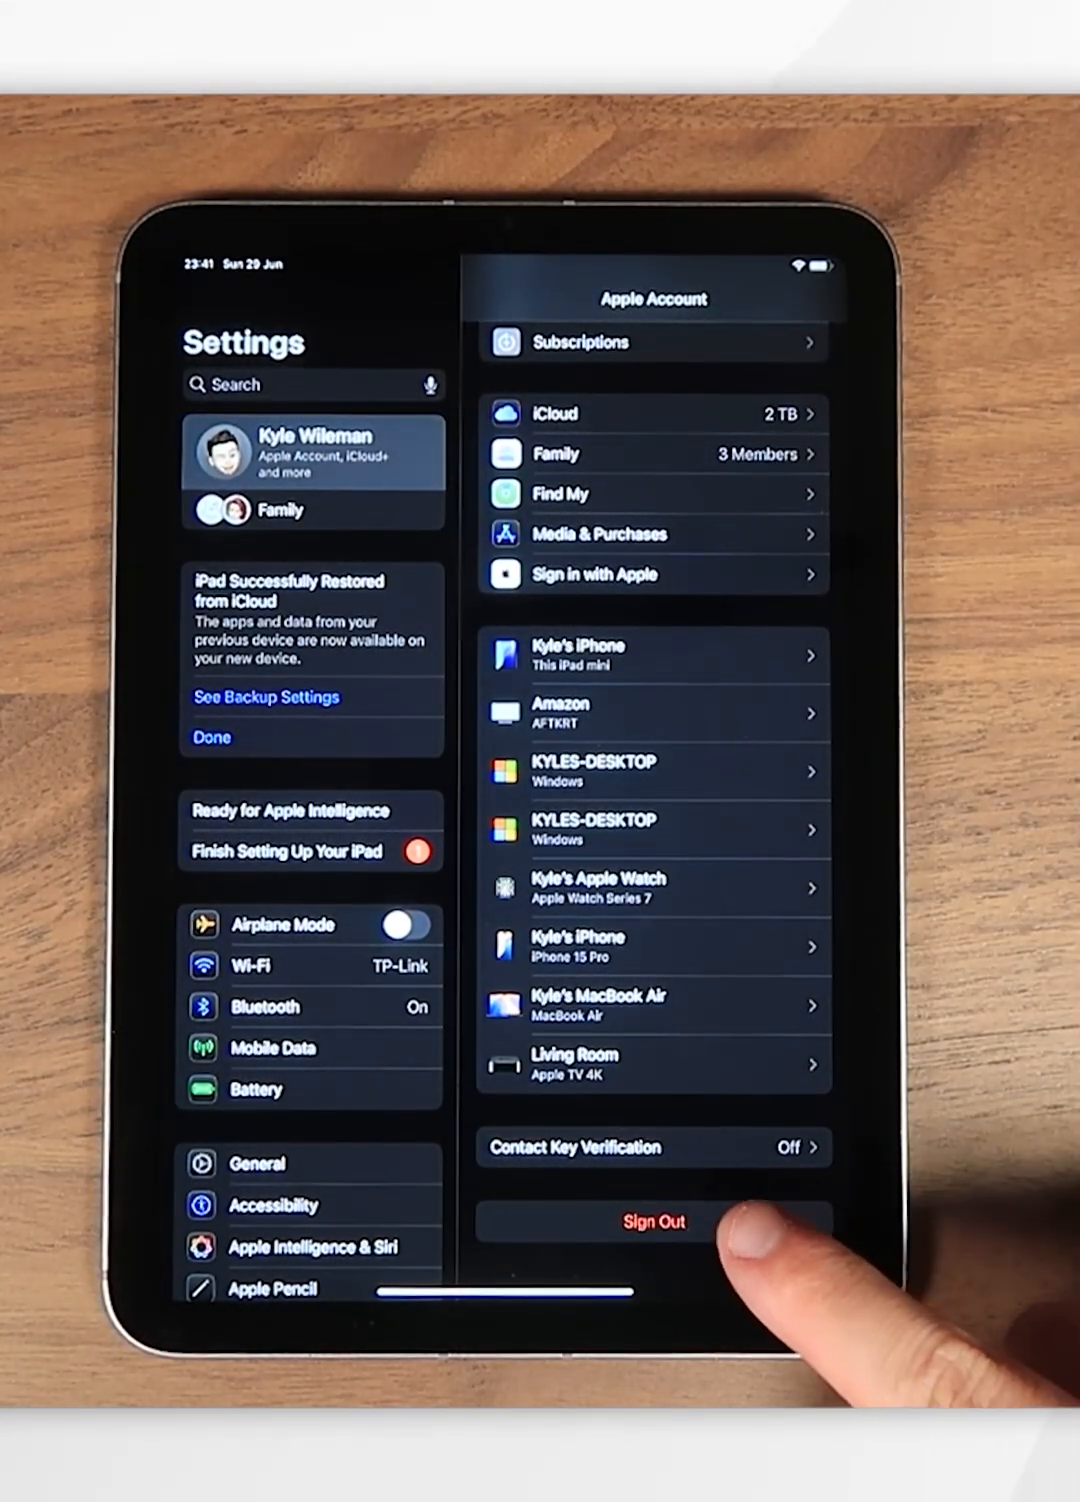
{"action": "left_click", "coordinate": [652, 1220]}
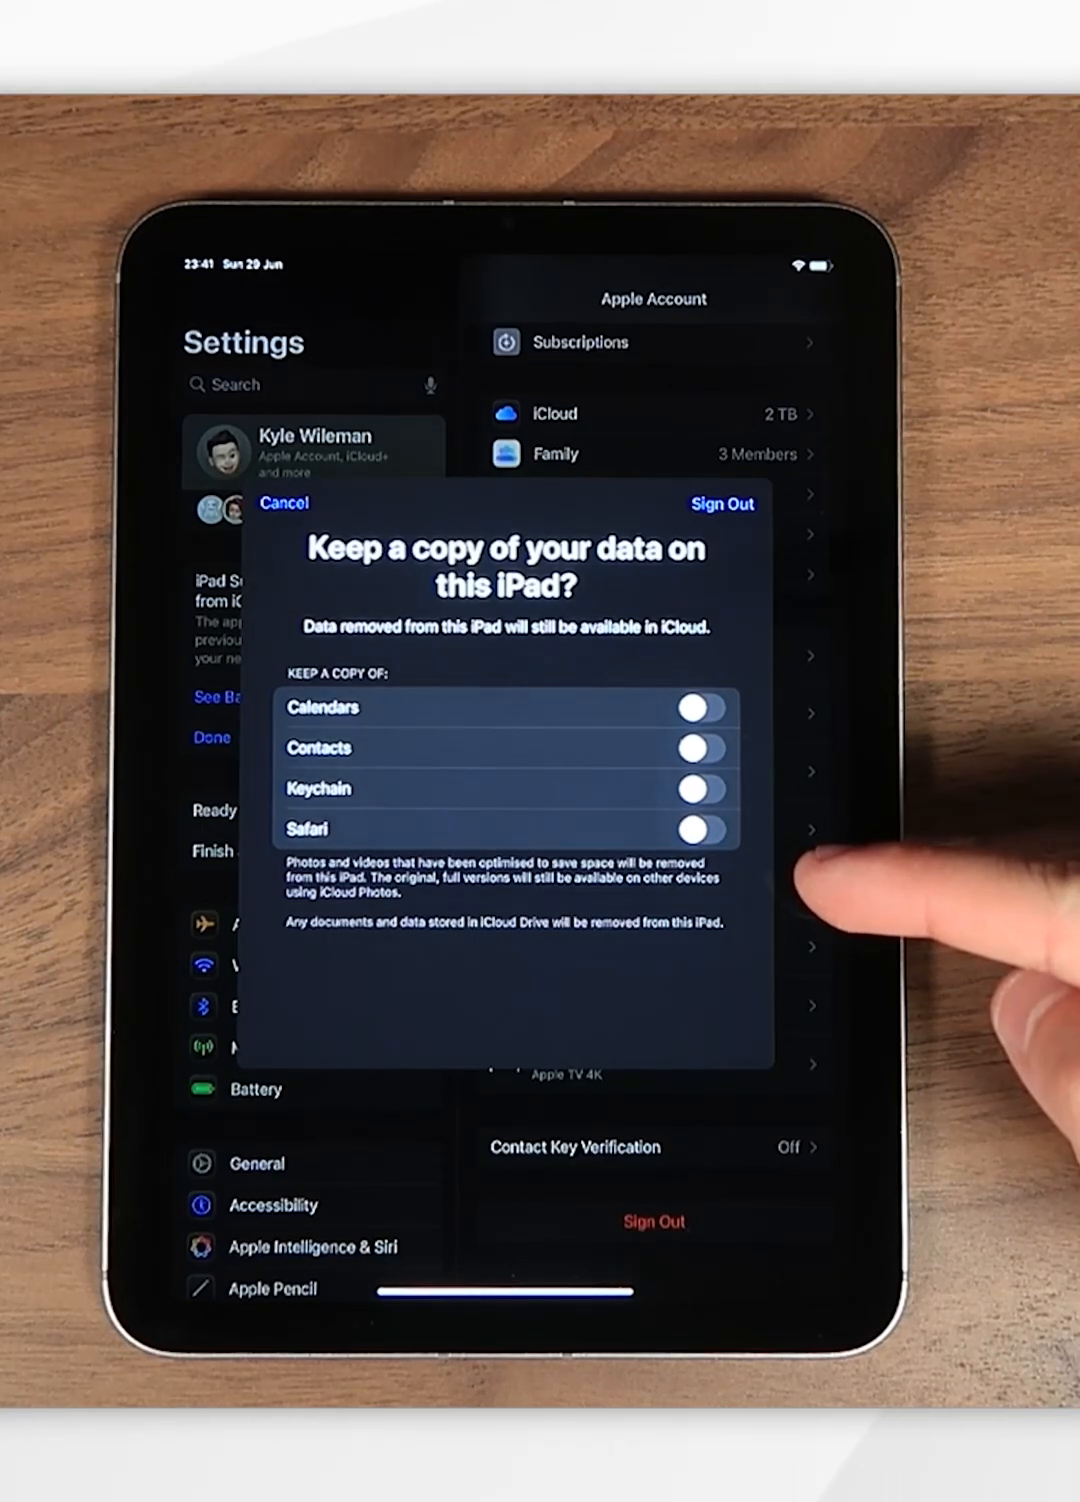
Step: Sign out of the Apple Account without keeping copies of local data
{"action": "left_click", "coordinate": [720, 504]}
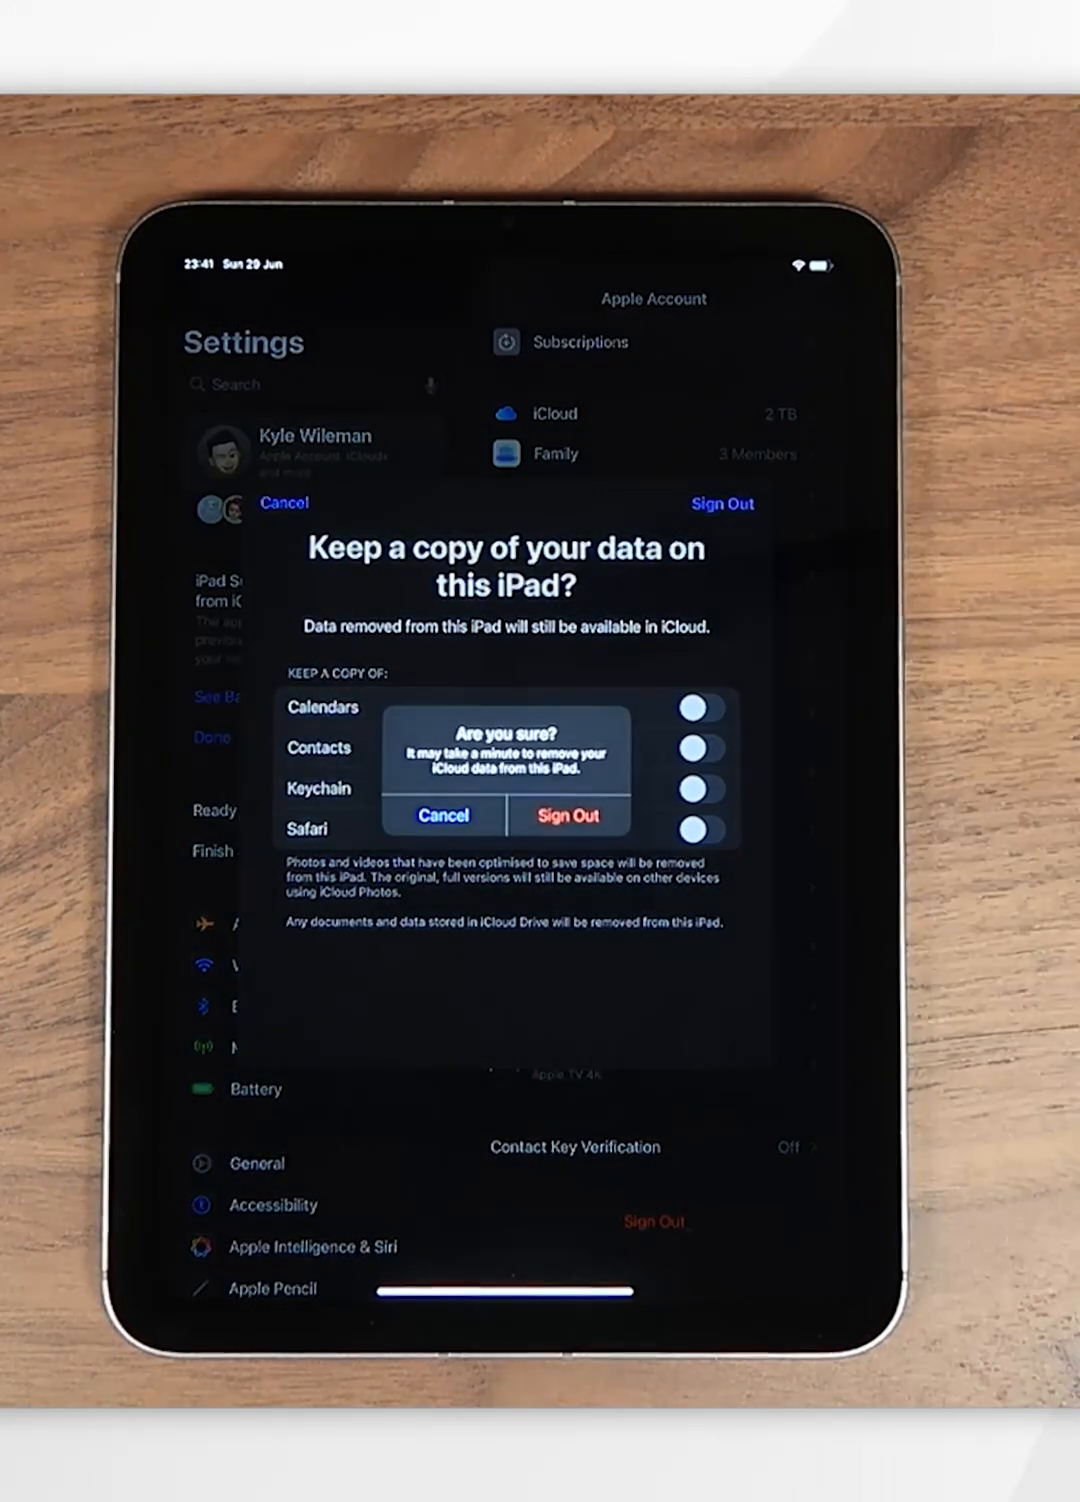
{"action": "left_click", "coordinate": [568, 816]}
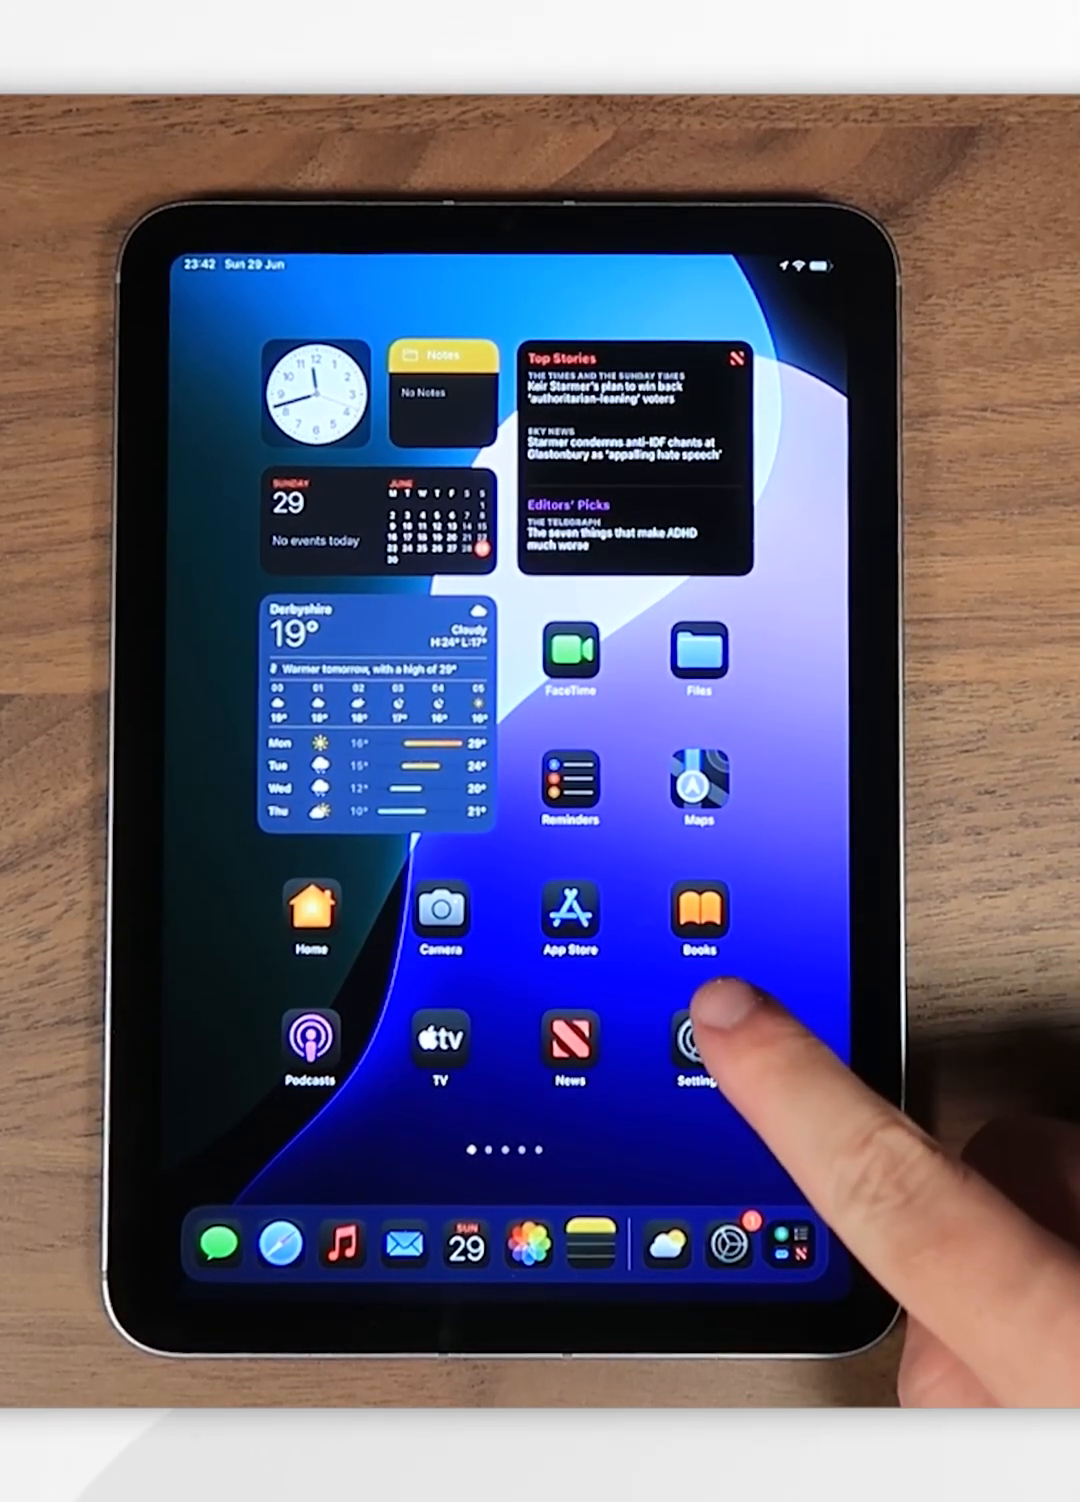
Step: Reopen Settings and reach Transfer or Reset iPad under General
{"action": "left_click", "coordinate": [696, 1040]}
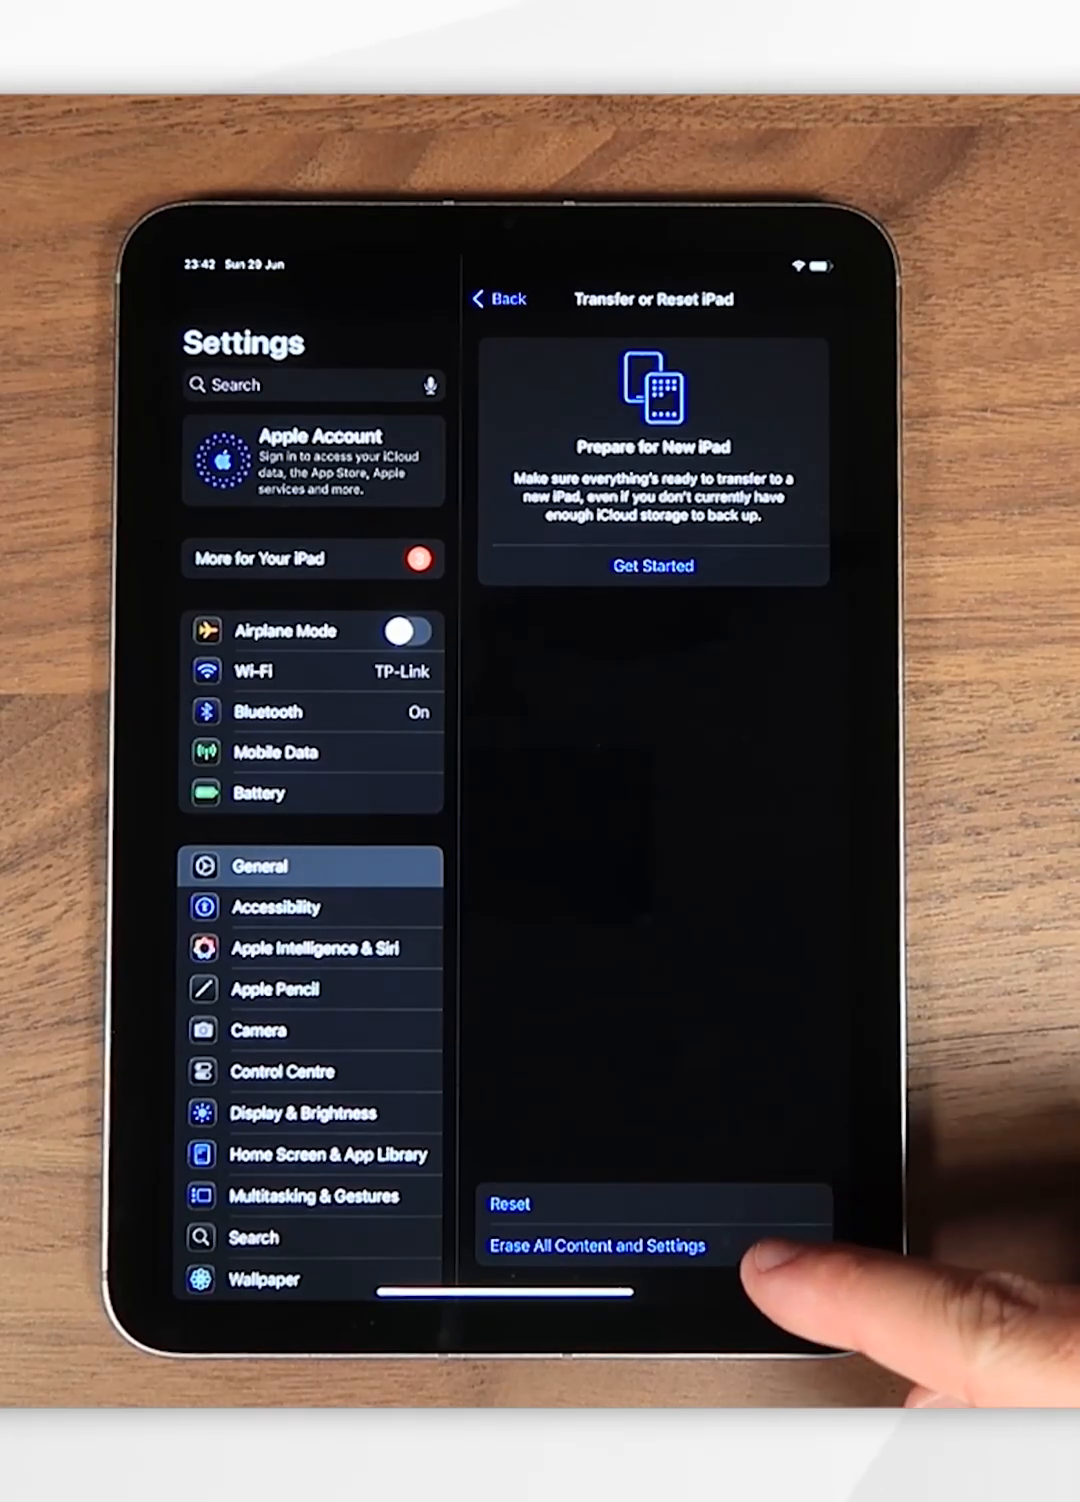
Step: Confirm Erase All Content and Settings through Continue and Erase iPad, reaching the passcode prompt
{"action": "left_click", "coordinate": [598, 1244]}
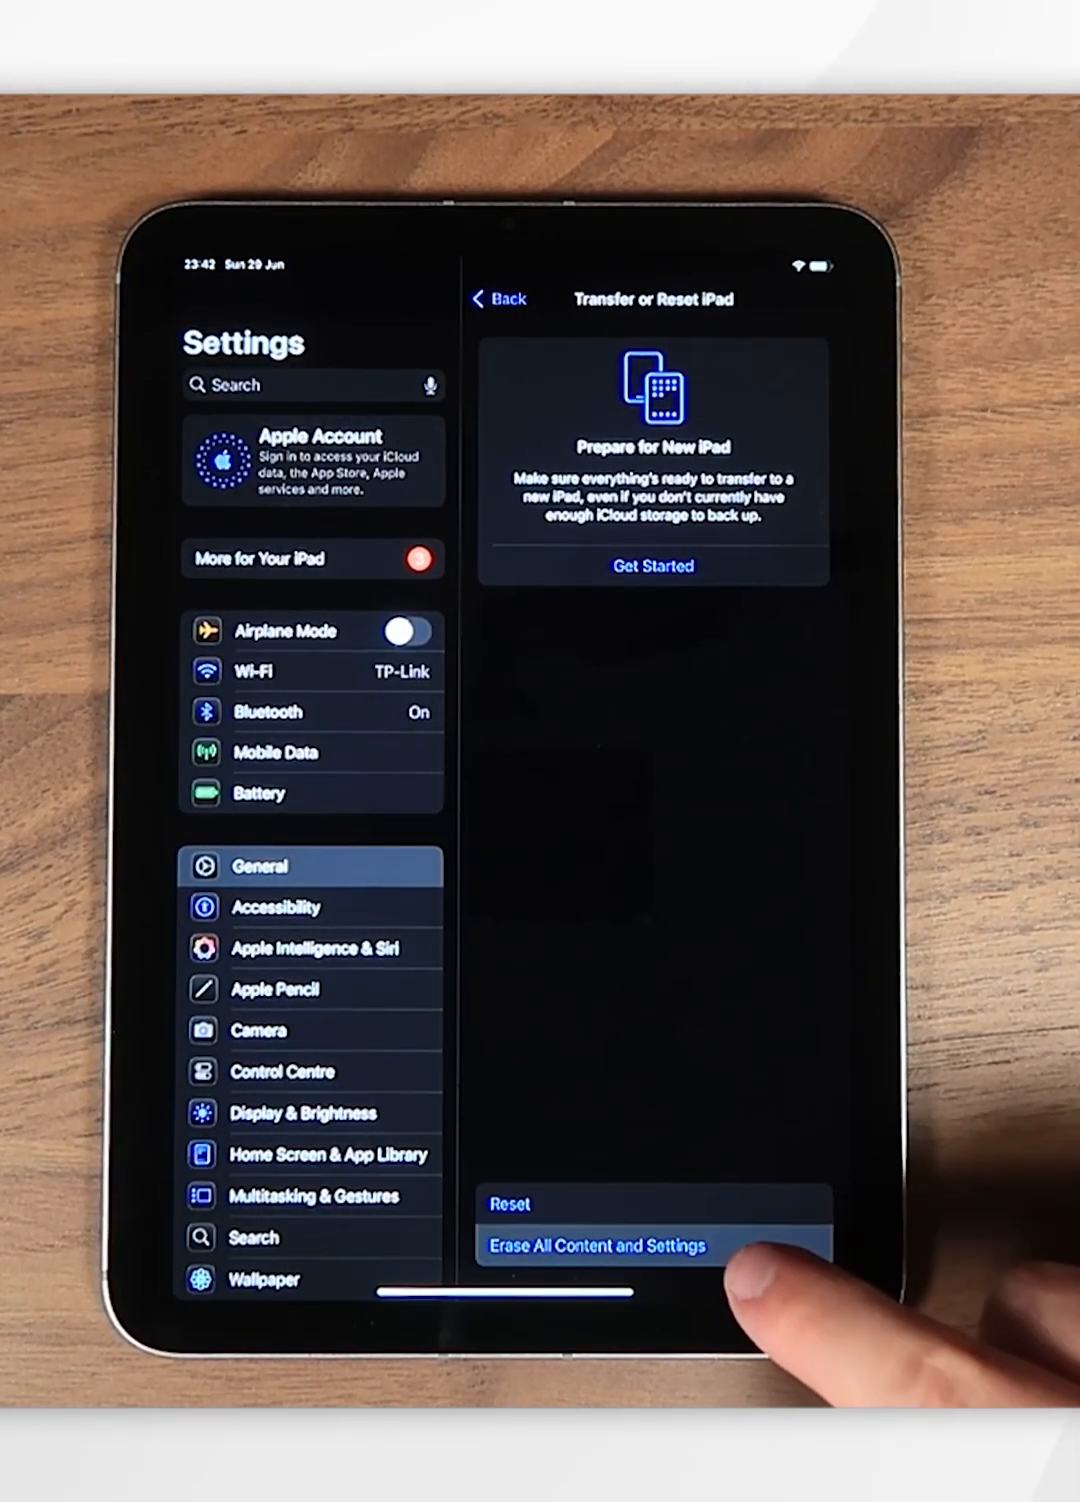
{"action": "left_click", "coordinate": [598, 1246]}
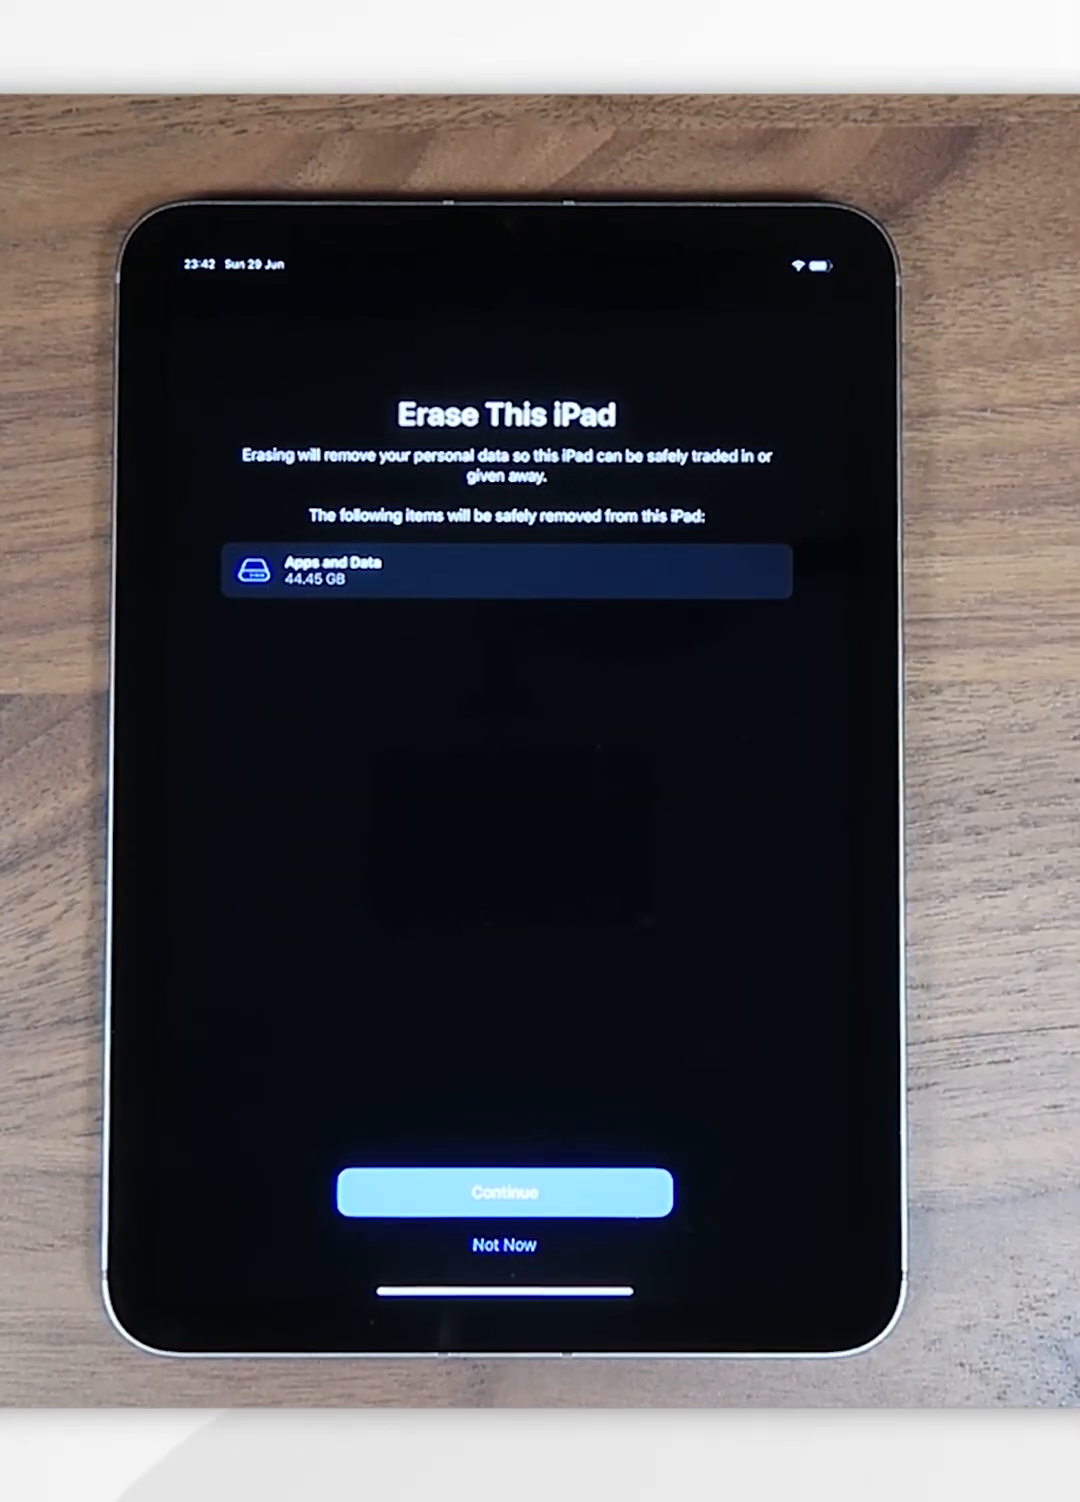
{"action": "left_click", "coordinate": [504, 1192]}
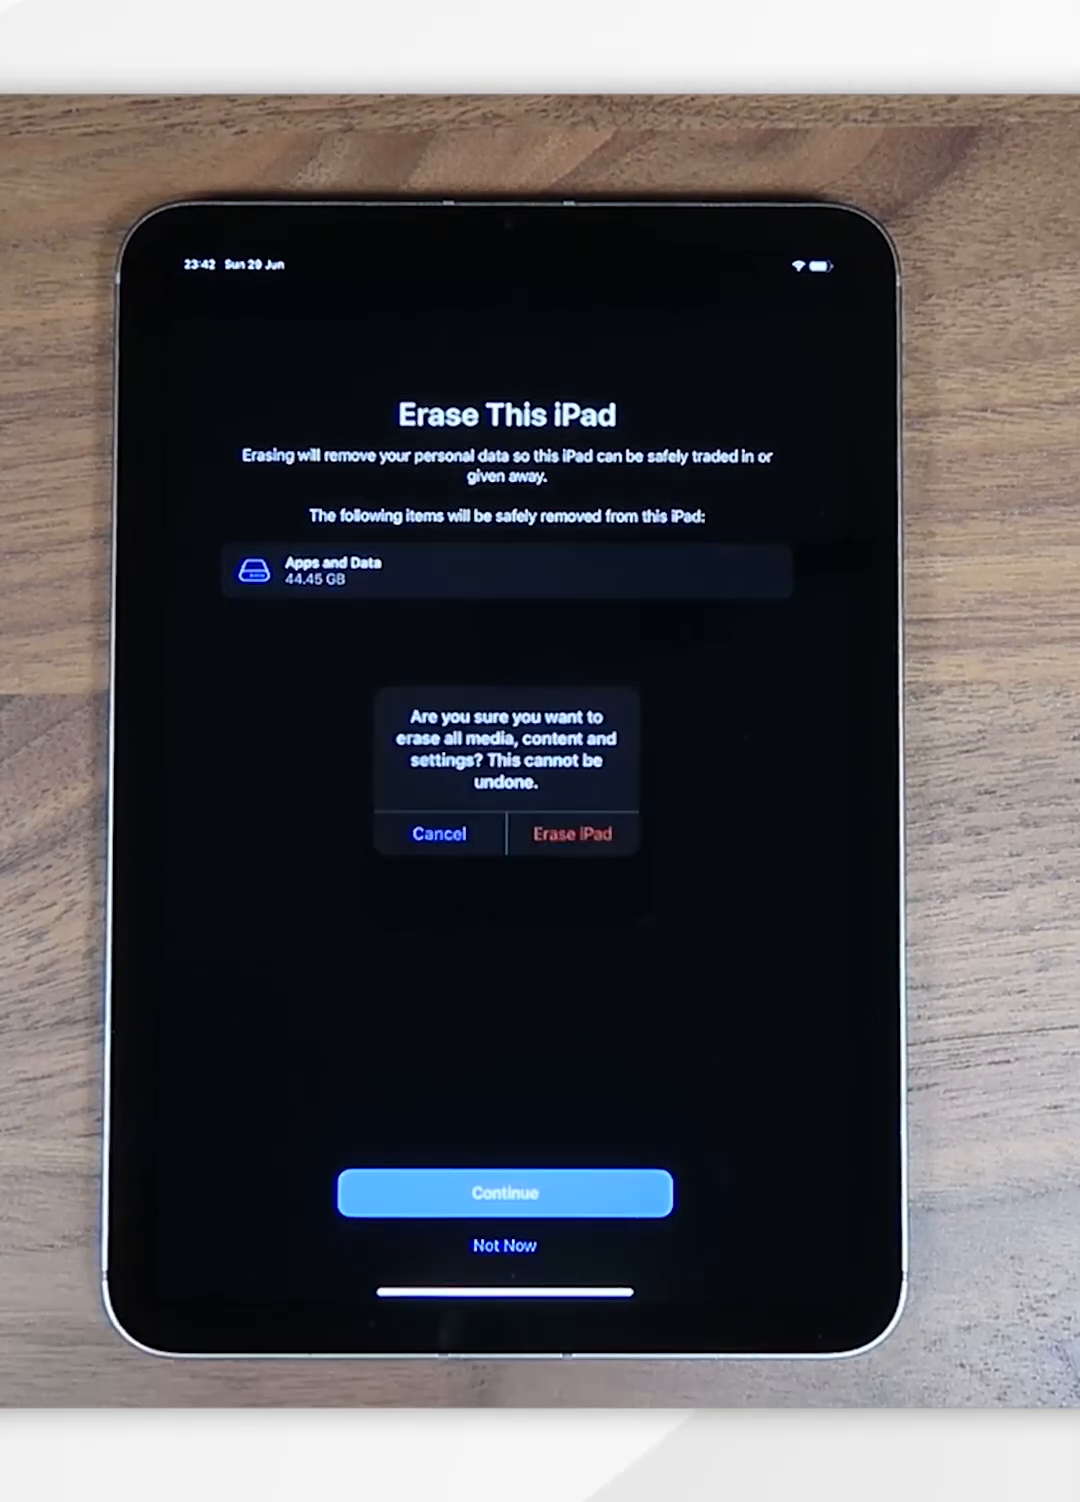
{"action": "left_click", "coordinate": [572, 832]}
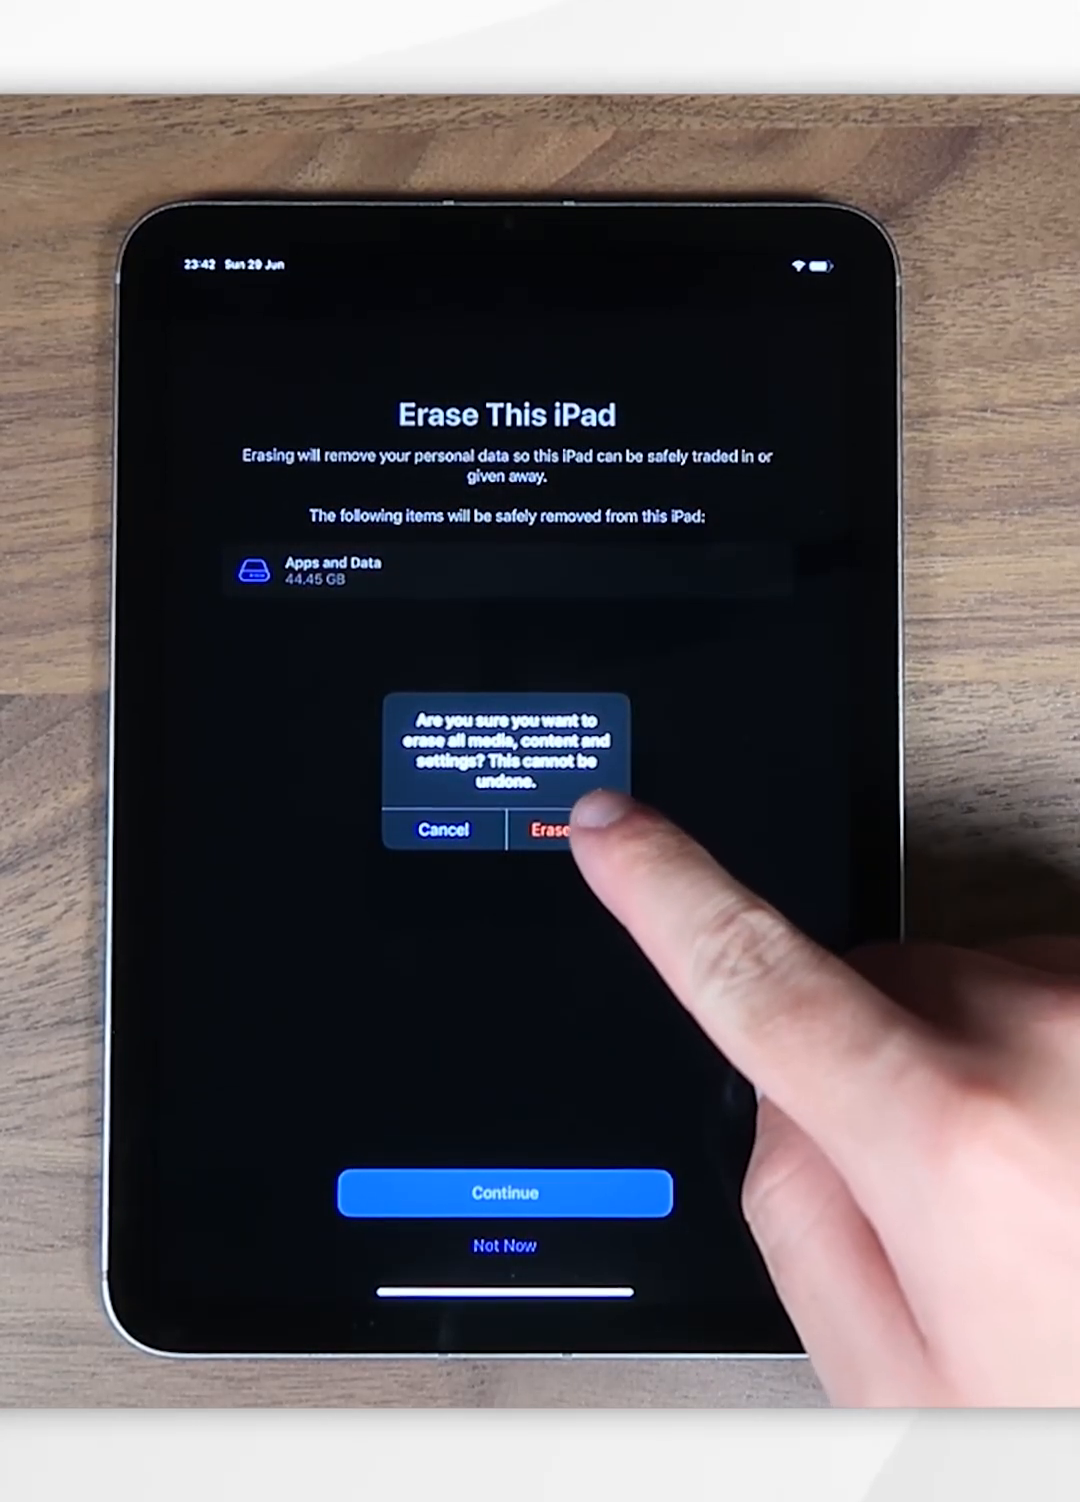
{"action": "left_click", "coordinate": [556, 832]}
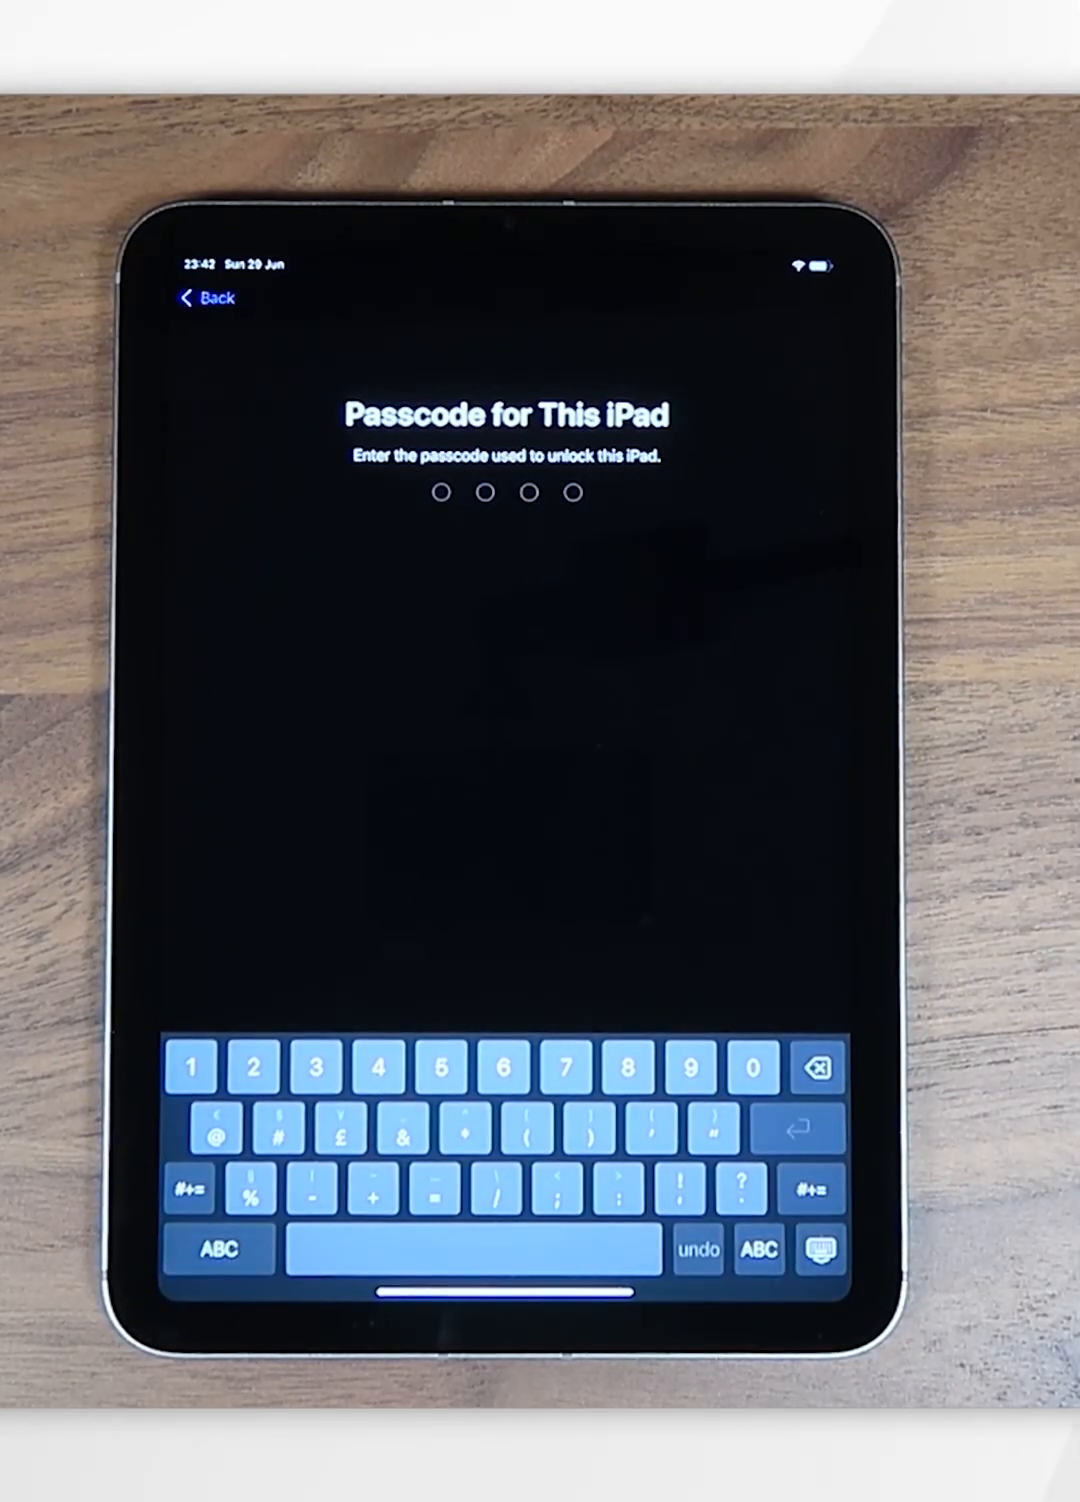